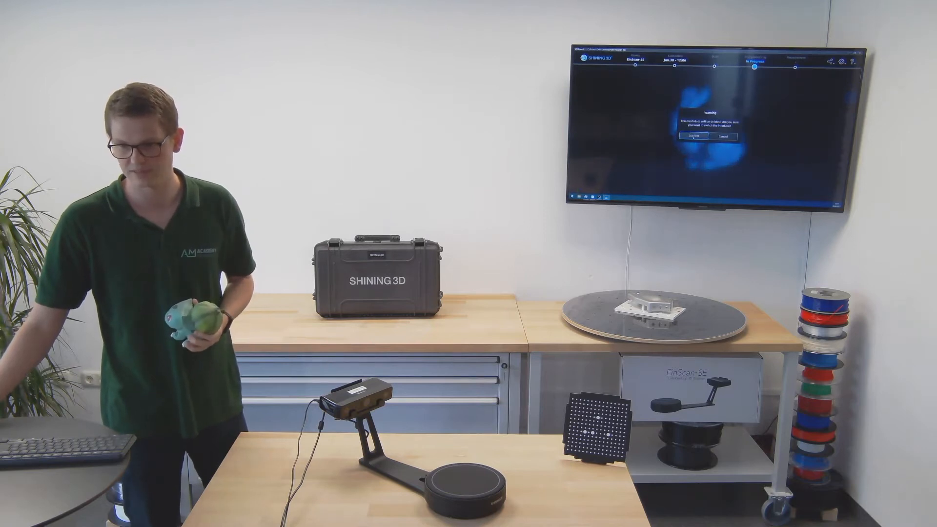
Discard the old mesh data and start a New Work project to reach its file dialog
{"action": "left_click", "coordinate": [692, 137]}
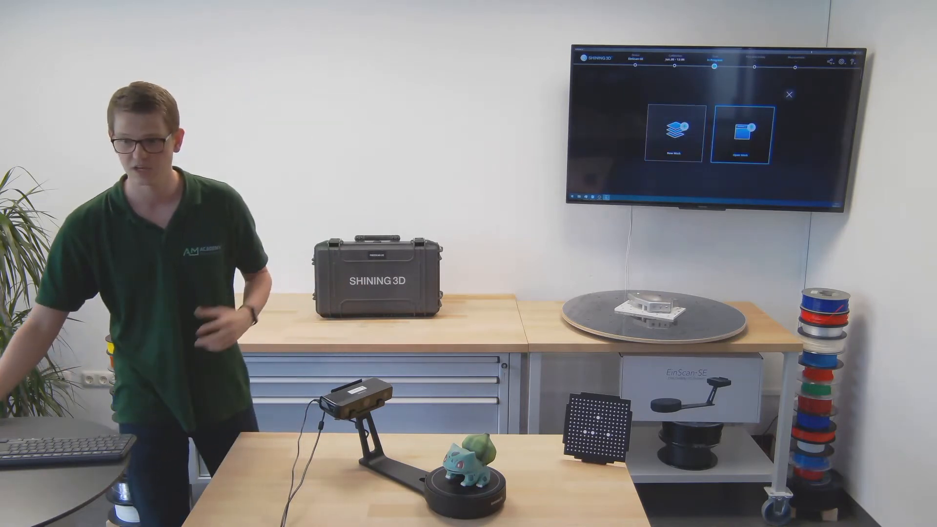
{"action": "left_click", "coordinate": [750, 130]}
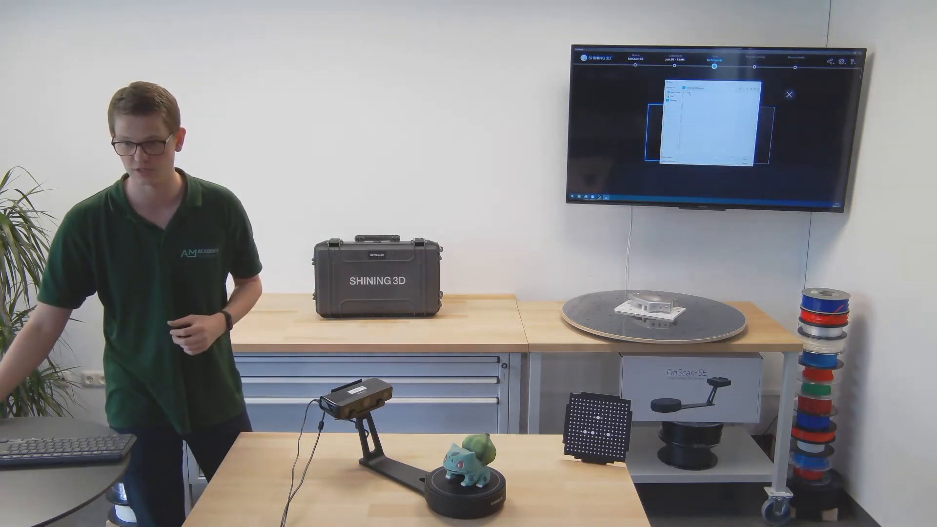